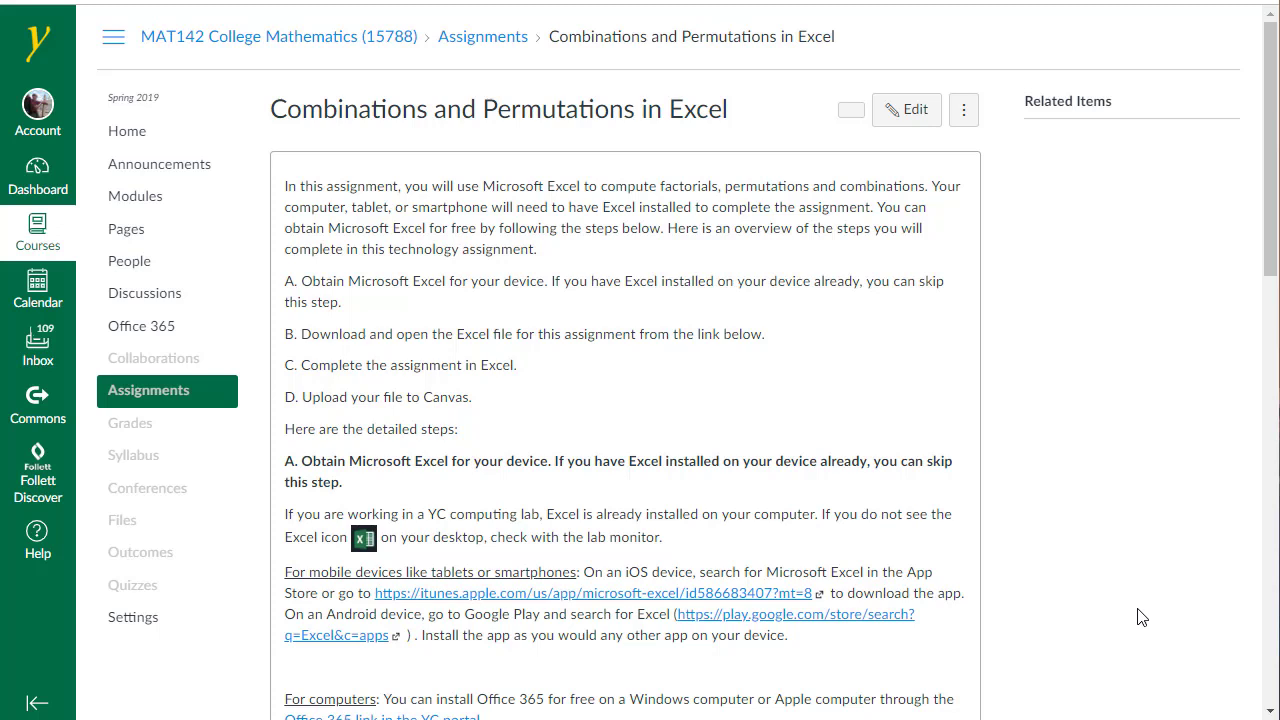
- Download comb_perm_excel.xlsx from the Canvas assignment page
left_click(381, 354)
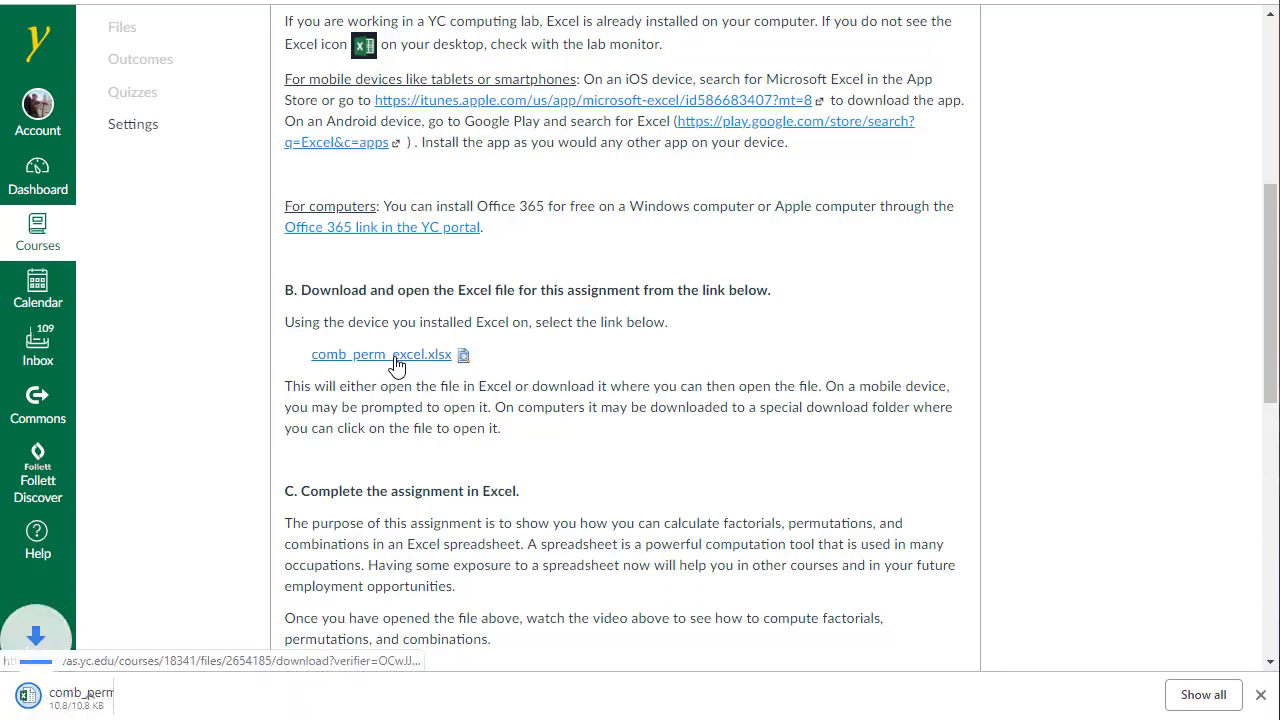
- Open the downloaded comb_perm_excel.xlsx from the browser's download bar in Excel
left_click(381, 354)
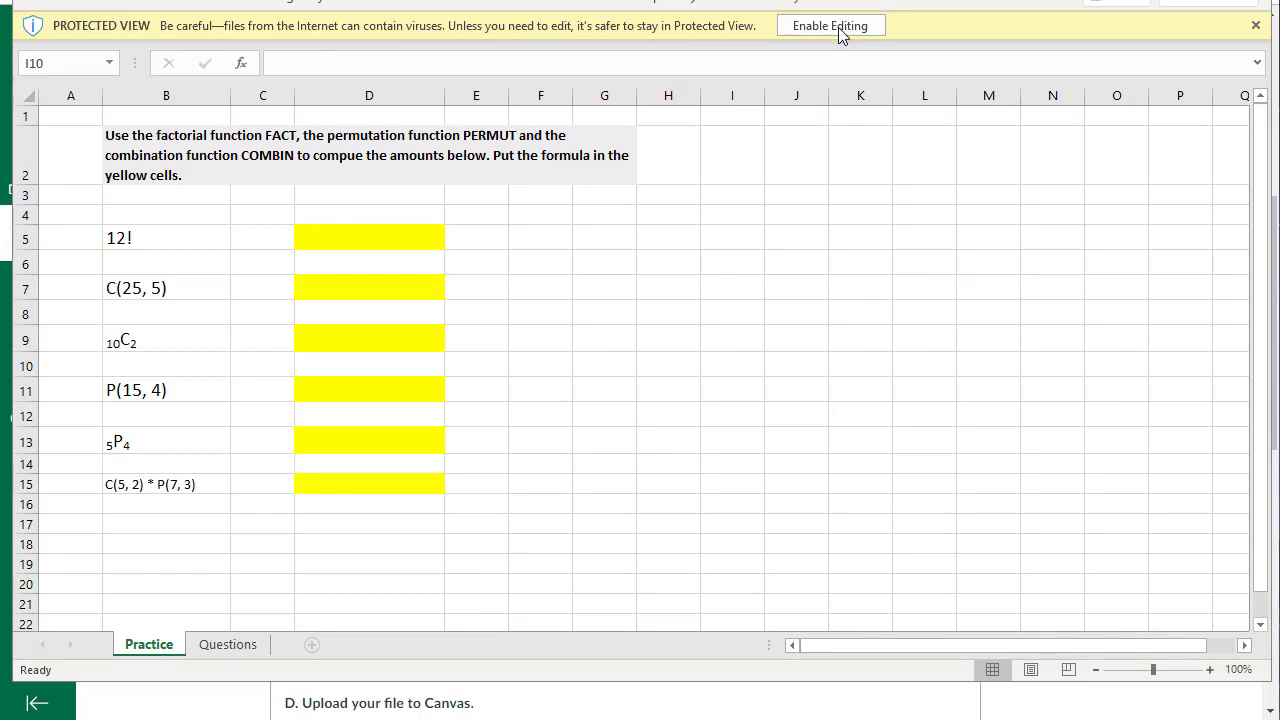
left_click(832, 25)
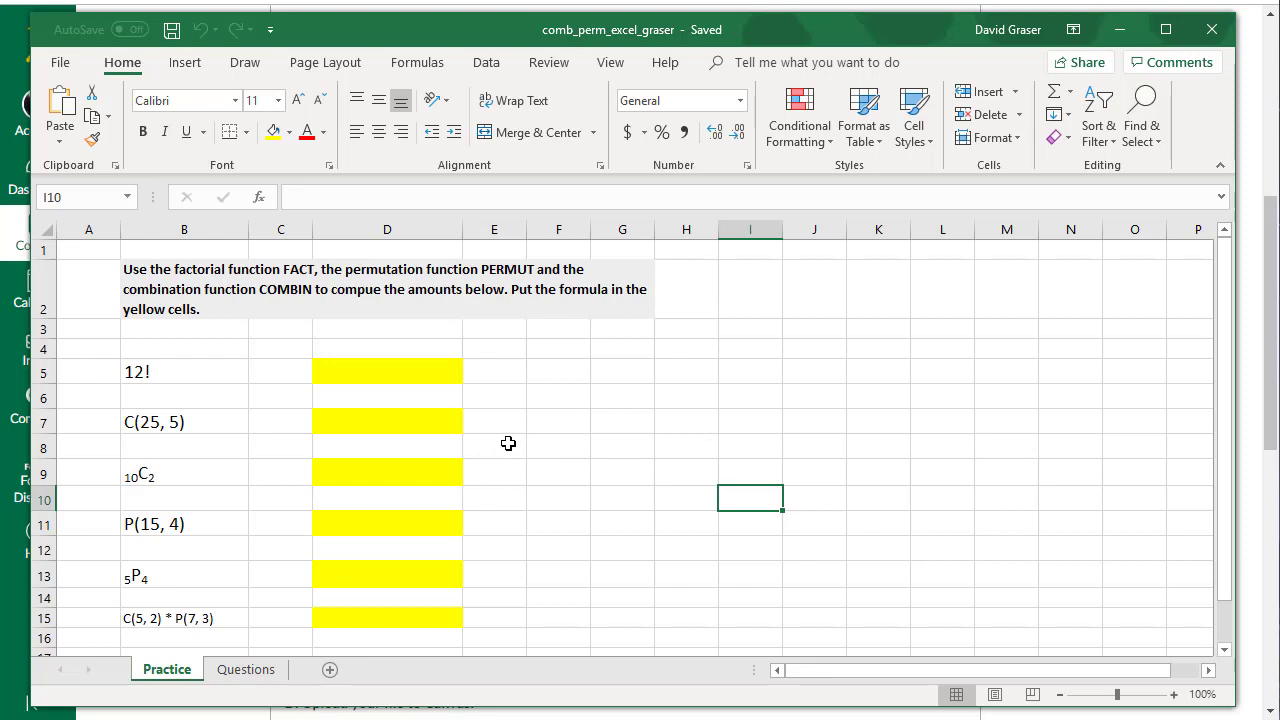
mouse_move(332, 384)
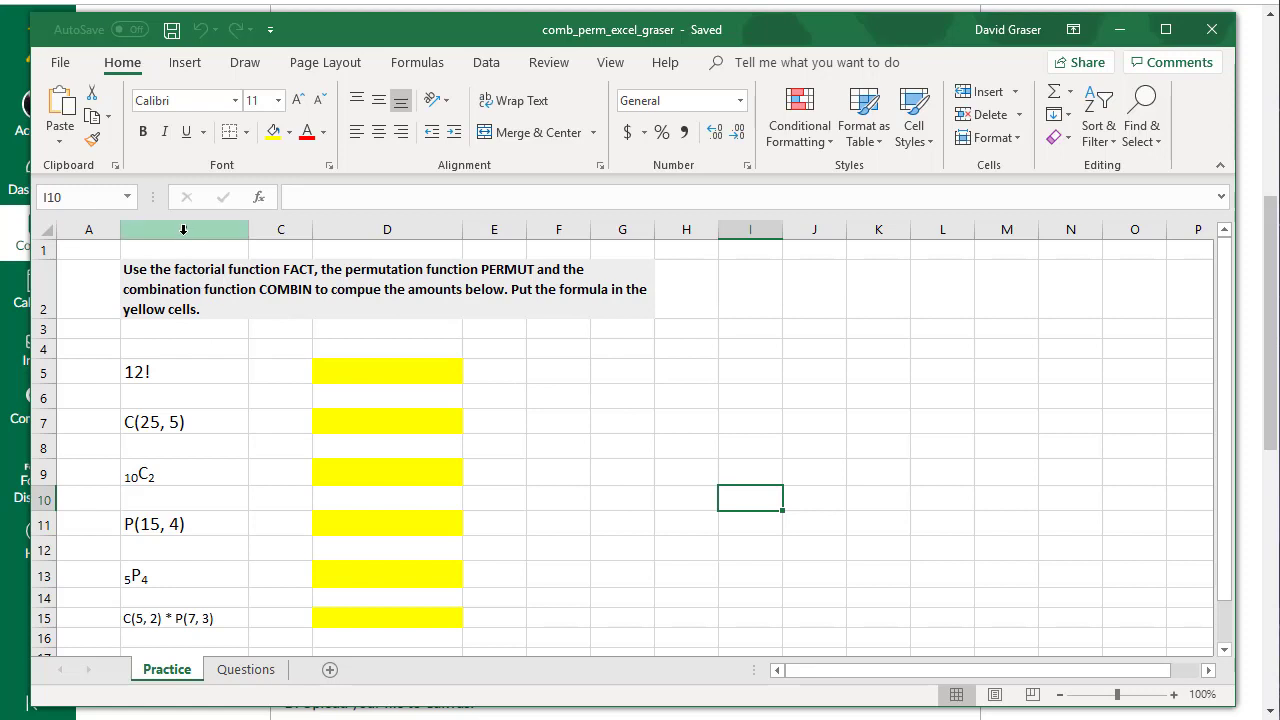
- View the Questions sheet with its word problems and yellow answer cells
left_click(273, 669)
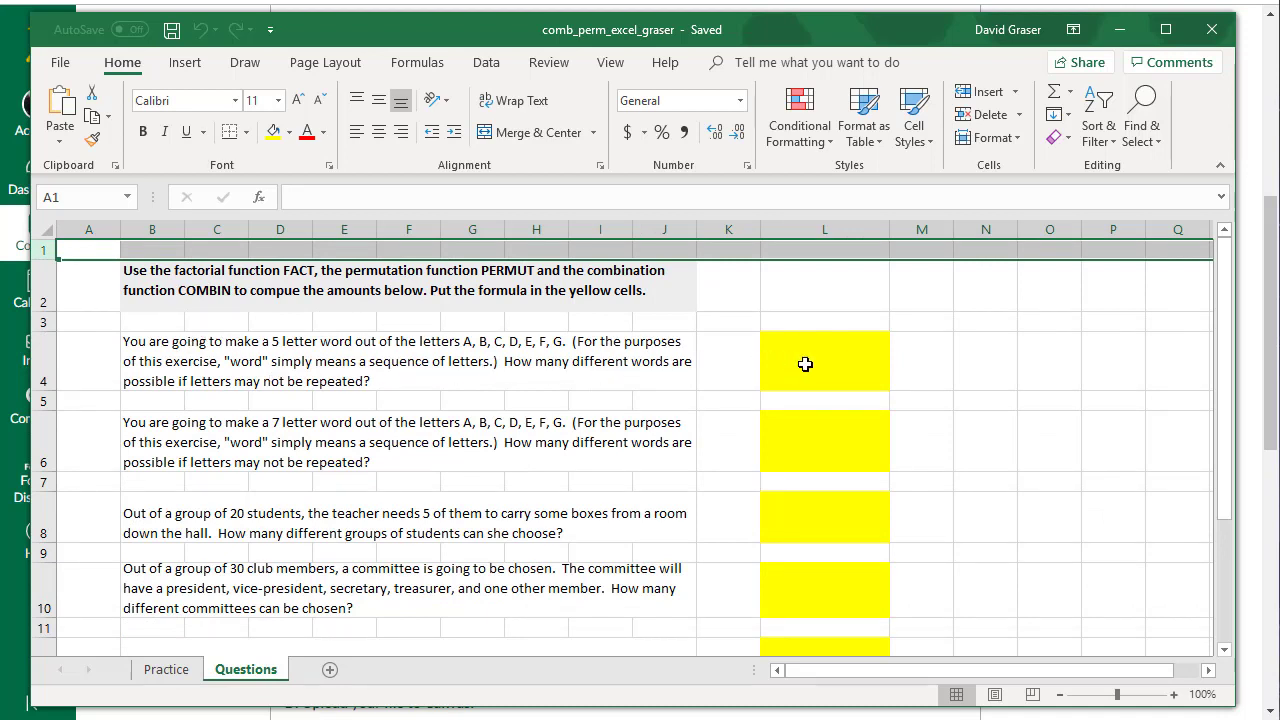
- Go back to the Practice sheet and start a formula in cell D5
left_click(162, 669)
type("=")
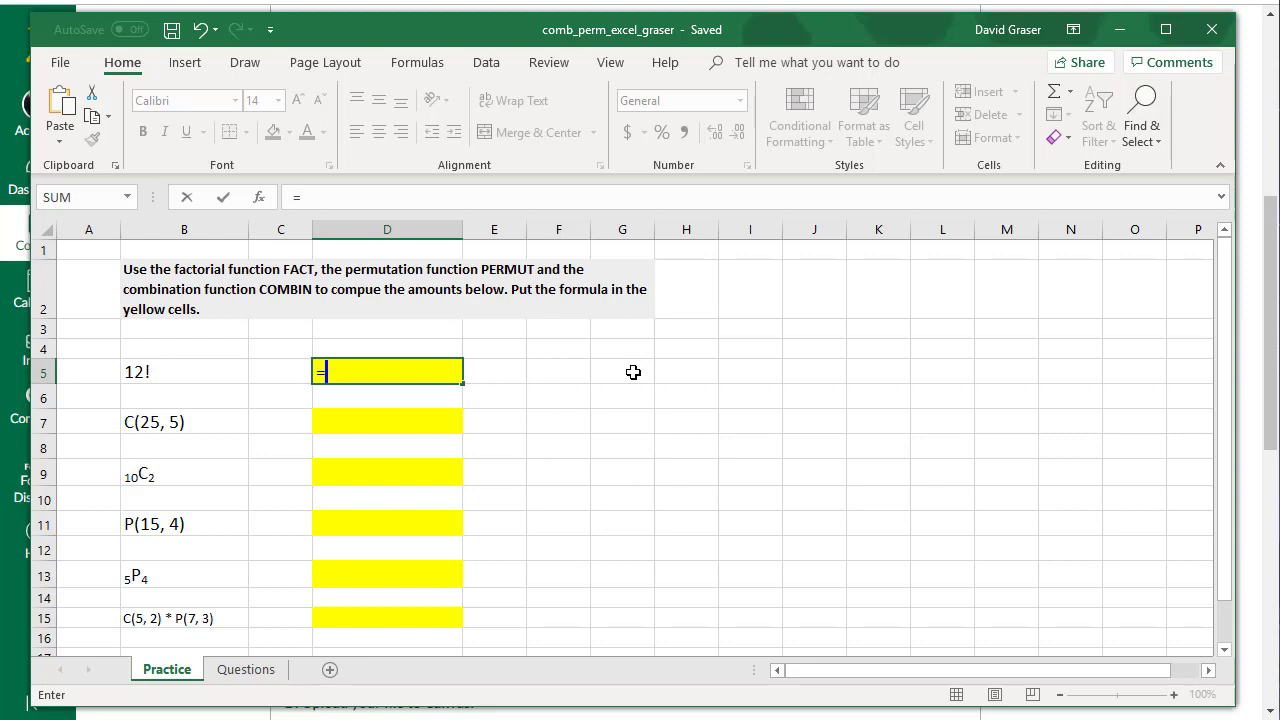
- Enter =FACT(12) in D5 and begin the COMBIN formula for 10C2
type("FACT(12)")
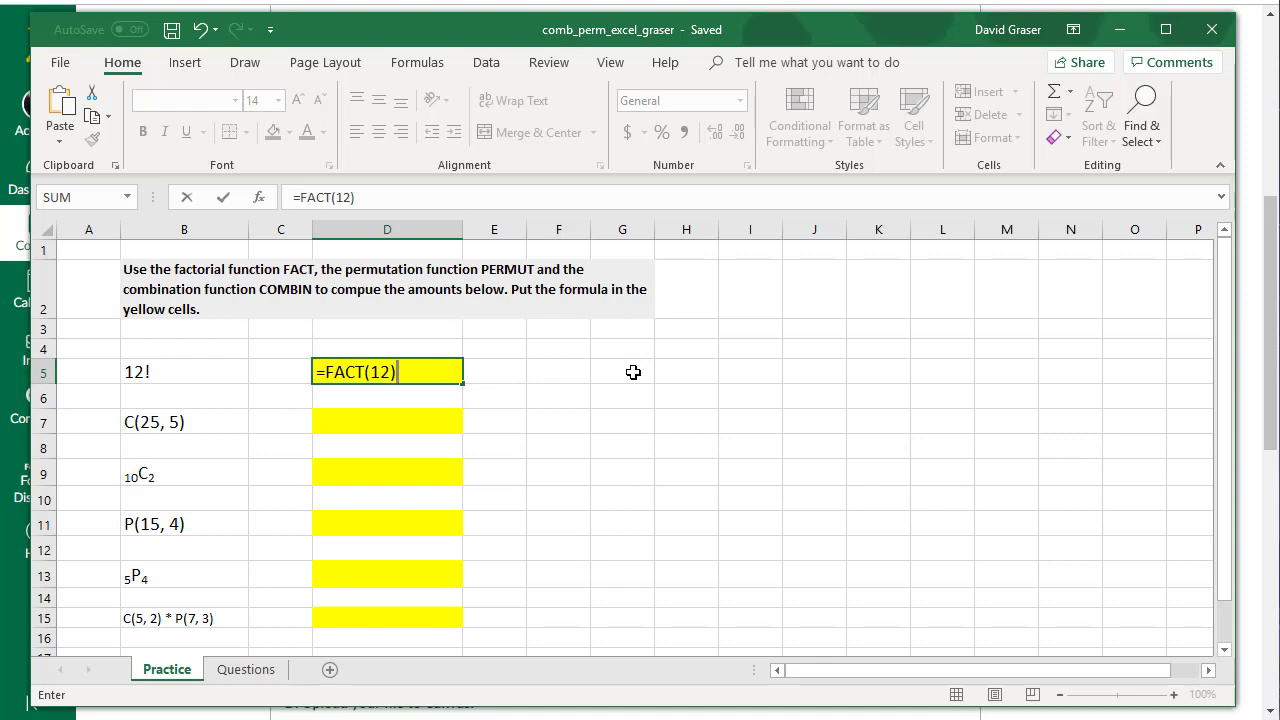
type("=COMBIN(10")
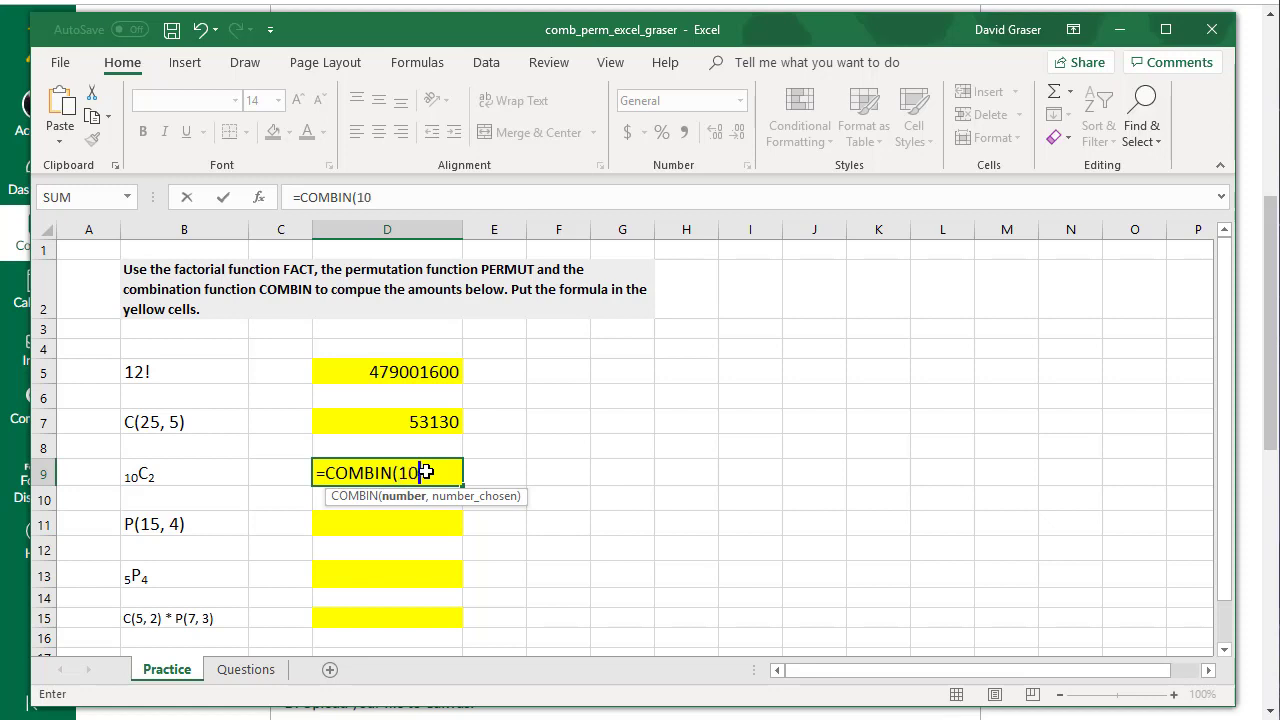
- Commit =COMBIN(10,2) in D9, giving 45
key("Enter")
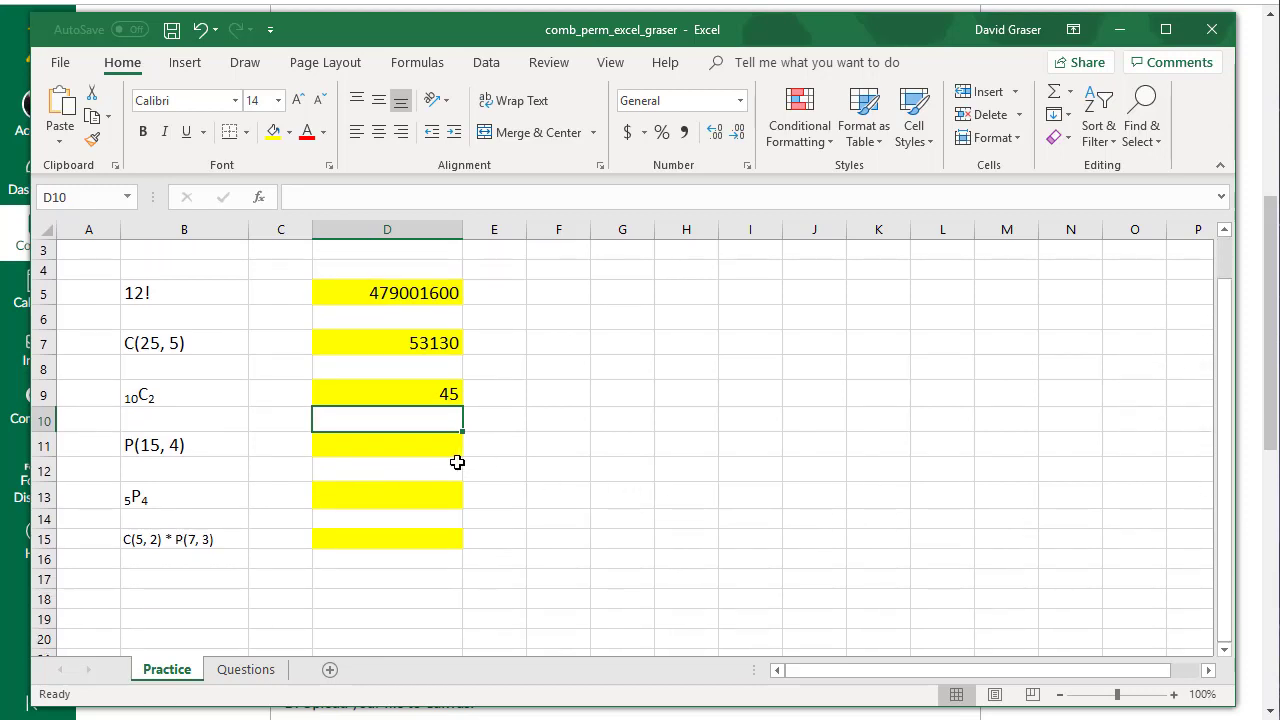
- Enter =PERMUT(15,4) and =PERMUT(5,4), giving 32760 and 120
type("=PERMUT(15,4)")
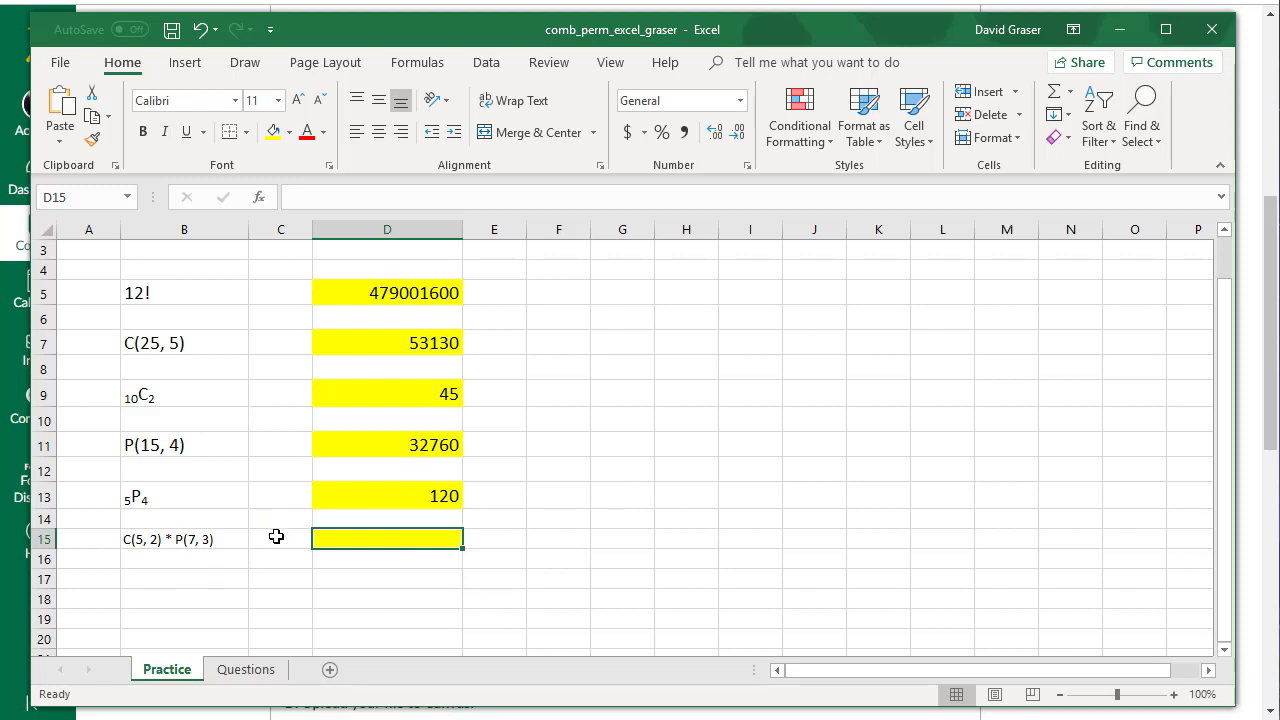
- Type =COMBIN(5,2)*PERMUT(7,3) into D15 without committing it
type("=COMBIN(5,2)*PERMUT(7,3)")
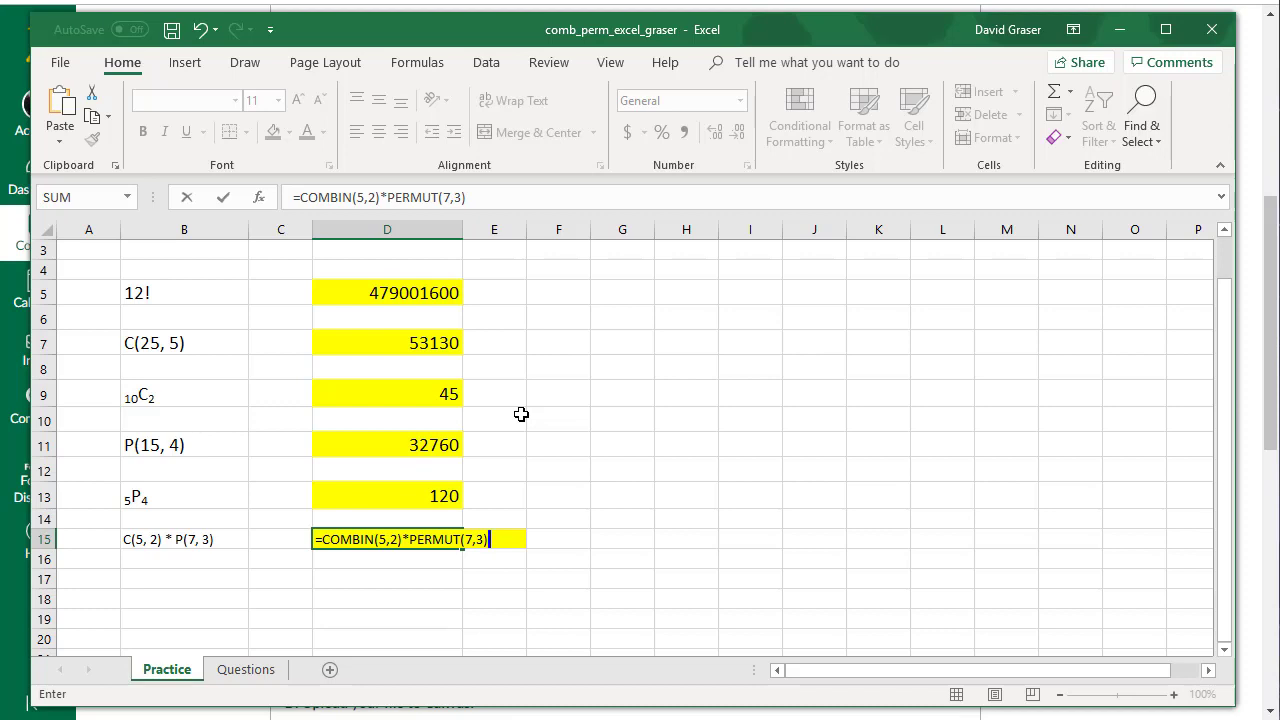